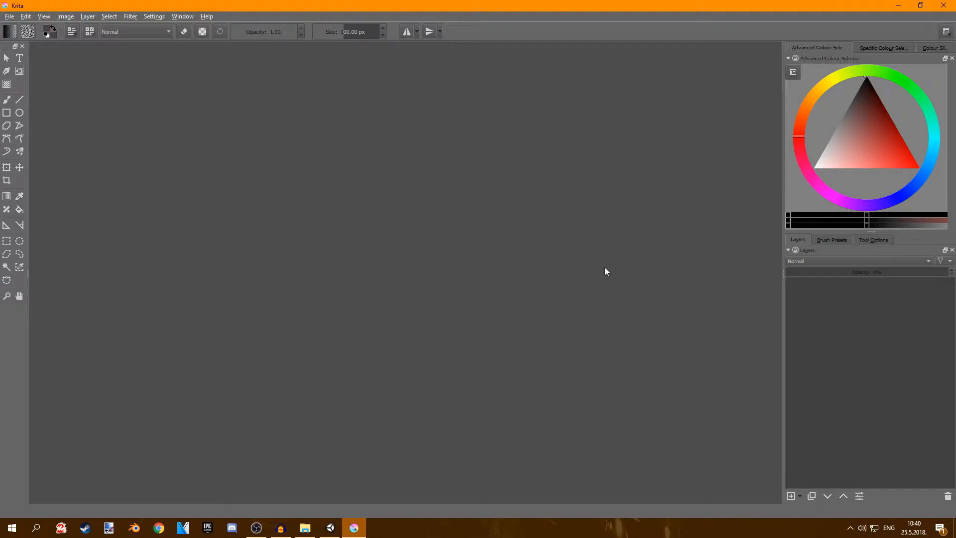
{"action": "mouse_move", "coordinate": [523, 211]}
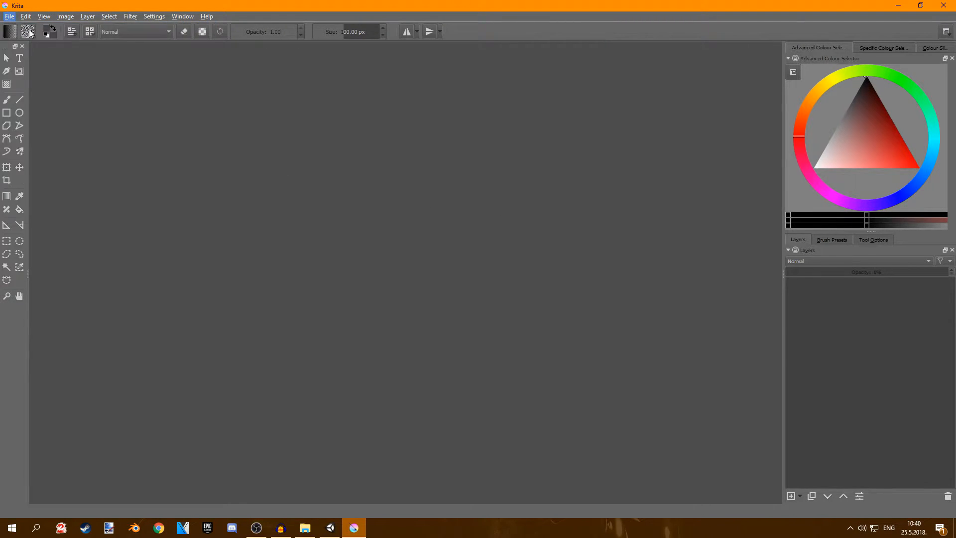
Create a new blank 1024 × 1024 px document
{"action": "left_click", "coordinate": [9, 16]}
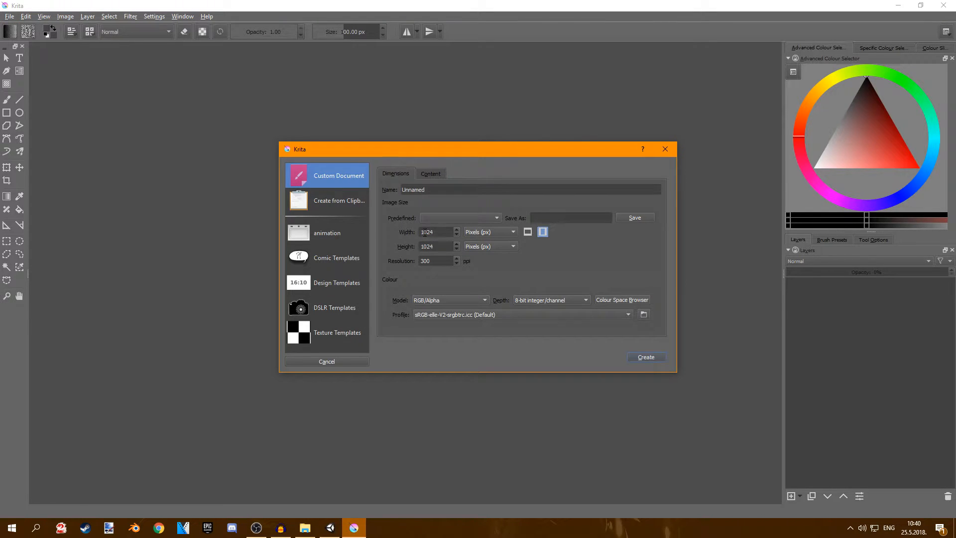
{"action": "type", "text": "1024"}
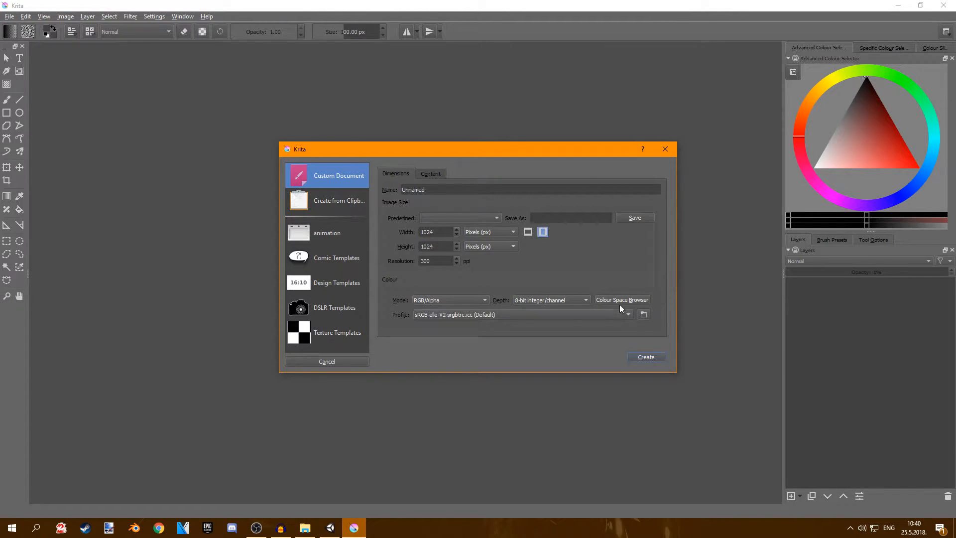
{"action": "left_click", "coordinate": [645, 357]}
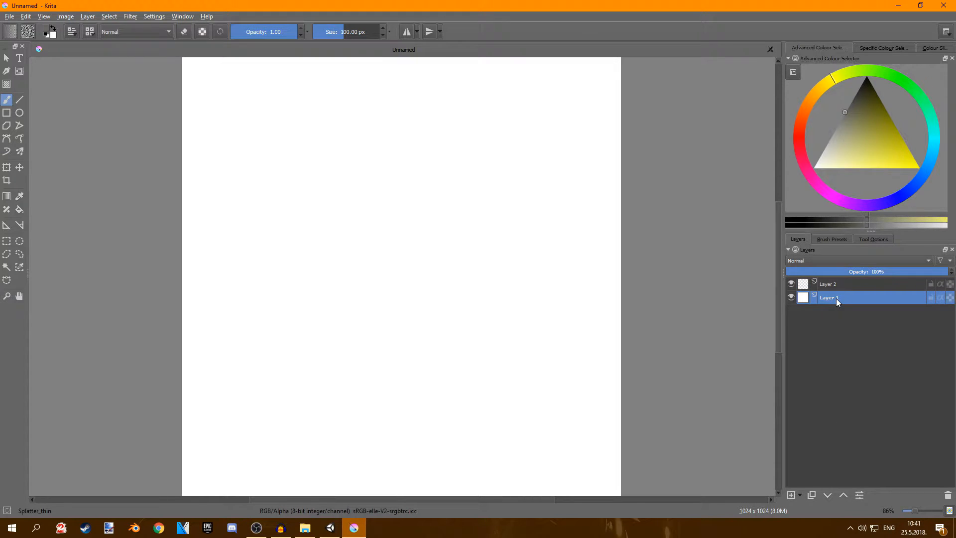
{"action": "mouse_move", "coordinate": [851, 305]}
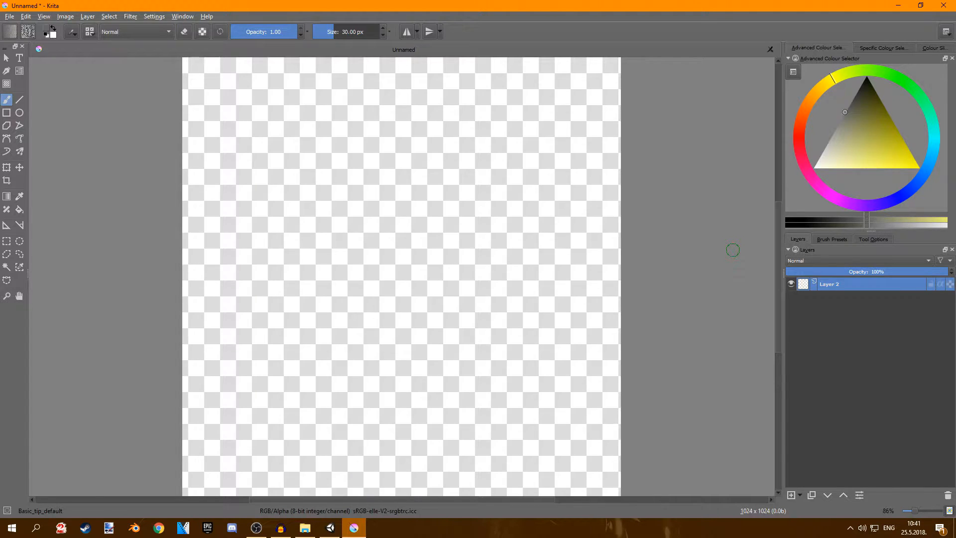
Fill the remaining layer with a flat olive-green base colour
{"action": "left_click", "coordinate": [19, 210]}
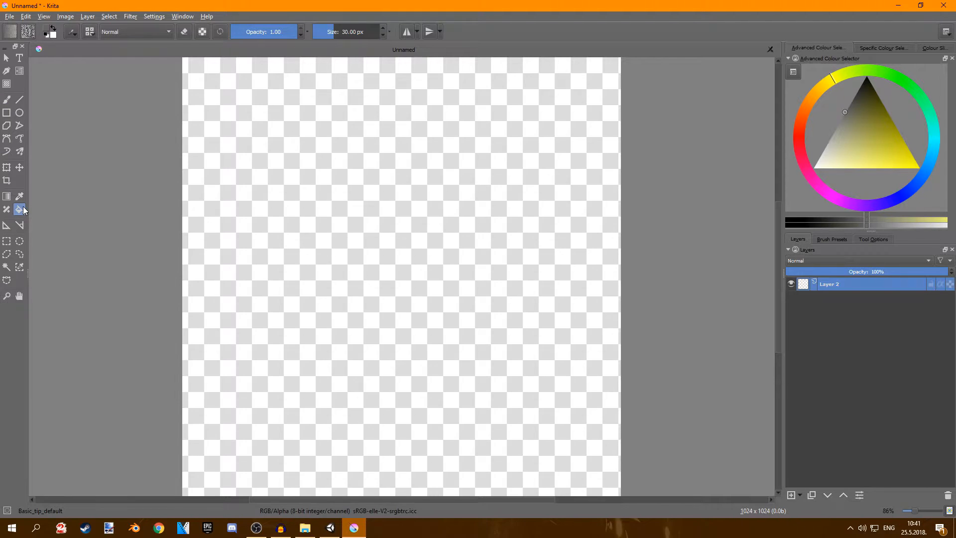
{"action": "left_click", "coordinate": [891, 139]}
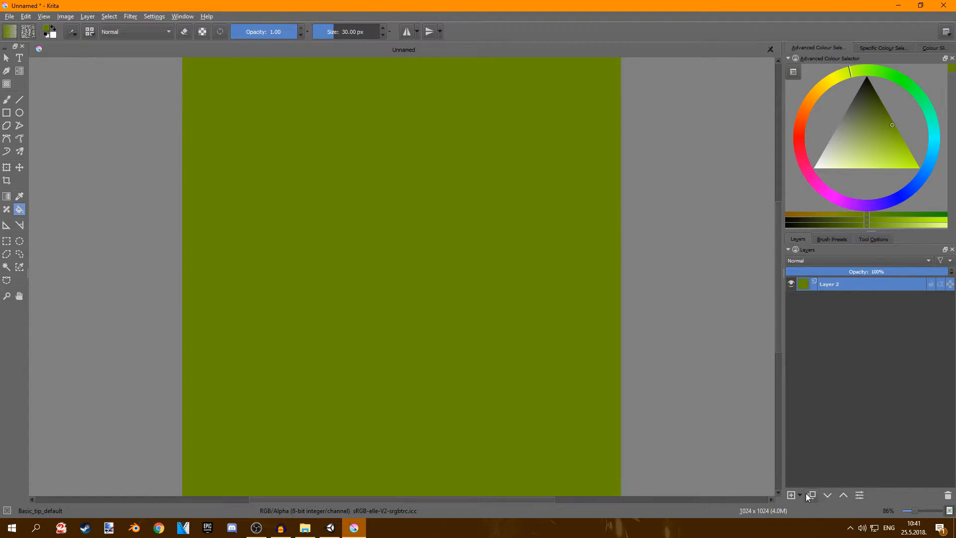
Add an empty layer above the base and select the Basic_tip_soft brush preset
{"action": "left_click", "coordinate": [792, 495]}
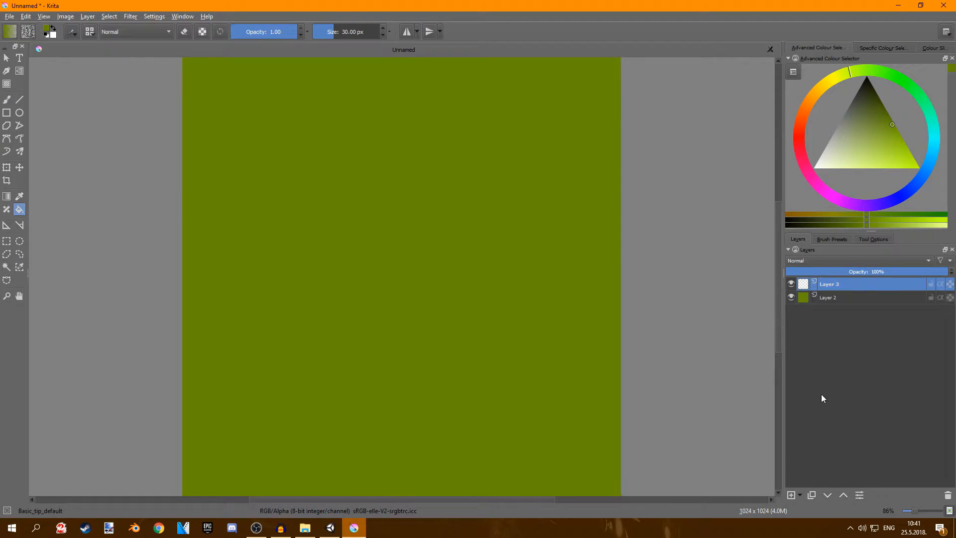
{"action": "left_click", "coordinate": [7, 100]}
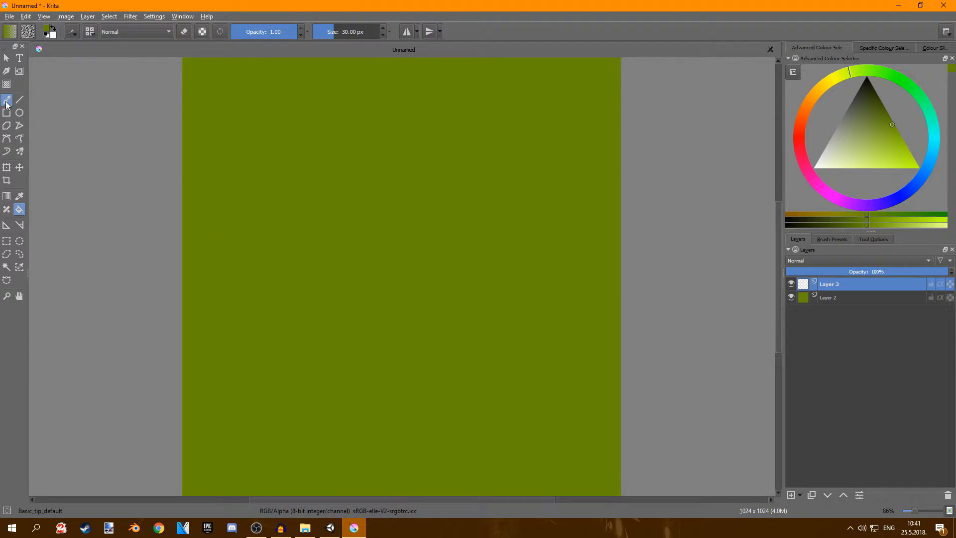
{"action": "left_click", "coordinate": [831, 238]}
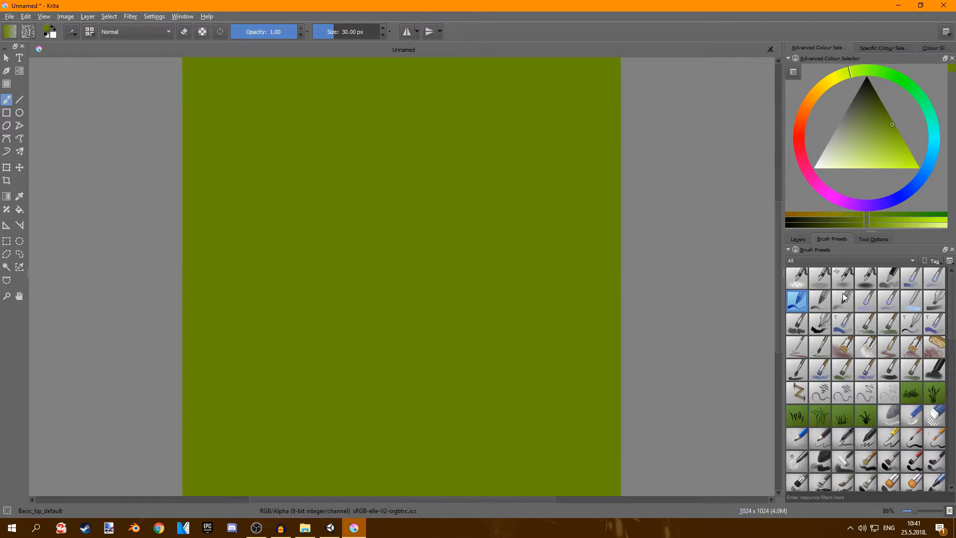
{"action": "left_click", "coordinate": [844, 301]}
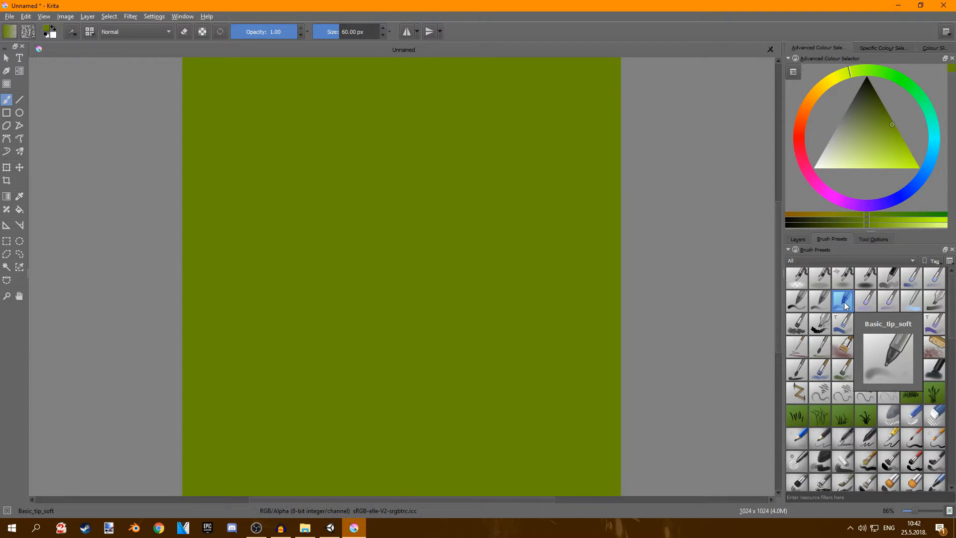
{"action": "mouse_move", "coordinate": [814, 303]}
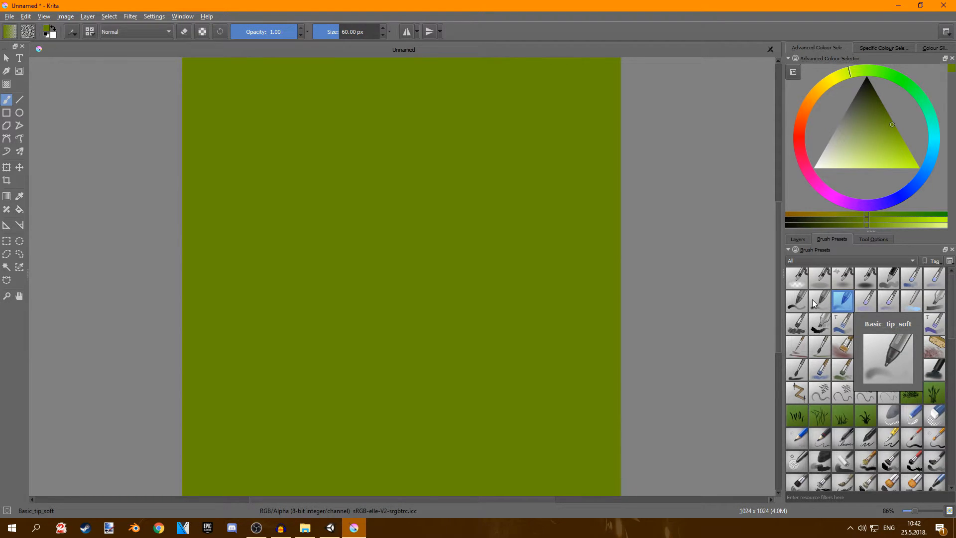
{"action": "mouse_move", "coordinate": [820, 303]}
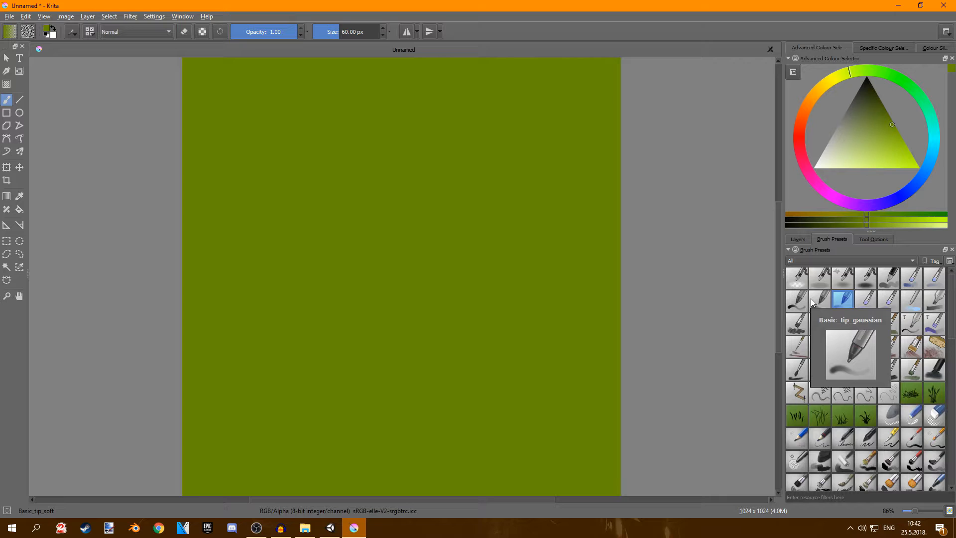
{"action": "left_click", "coordinate": [797, 238]}
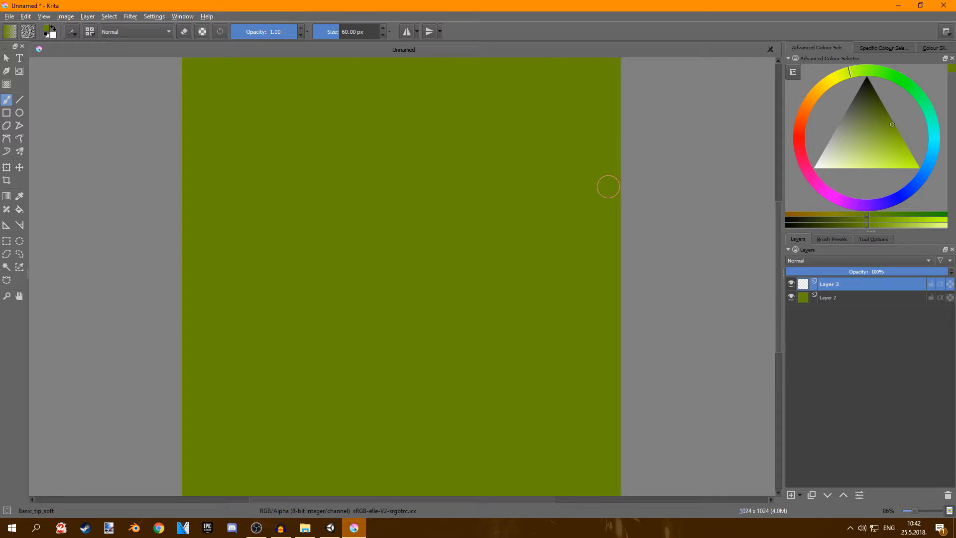
{"action": "mouse_move", "coordinate": [342, 208]}
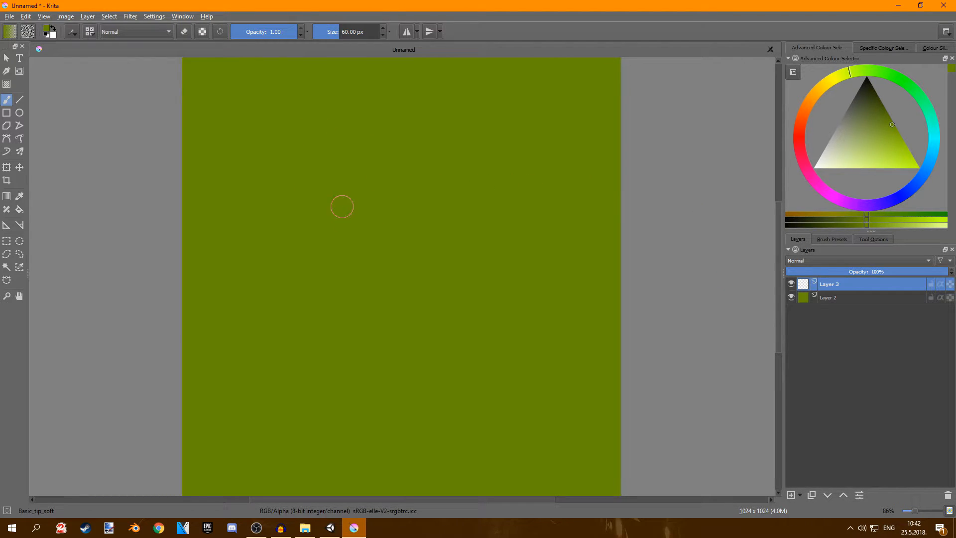
{"action": "mouse_move", "coordinate": [384, 213]}
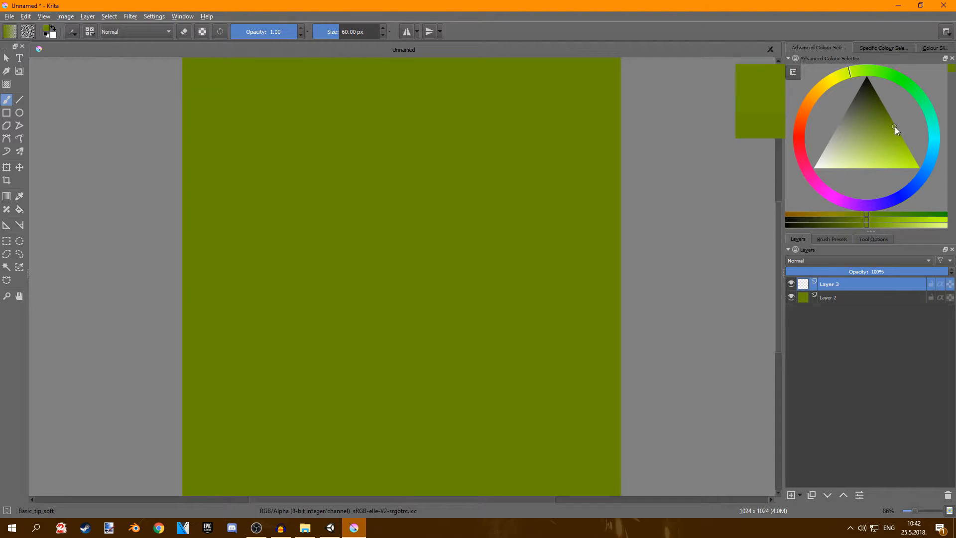
{"action": "mouse_move", "coordinate": [879, 125]}
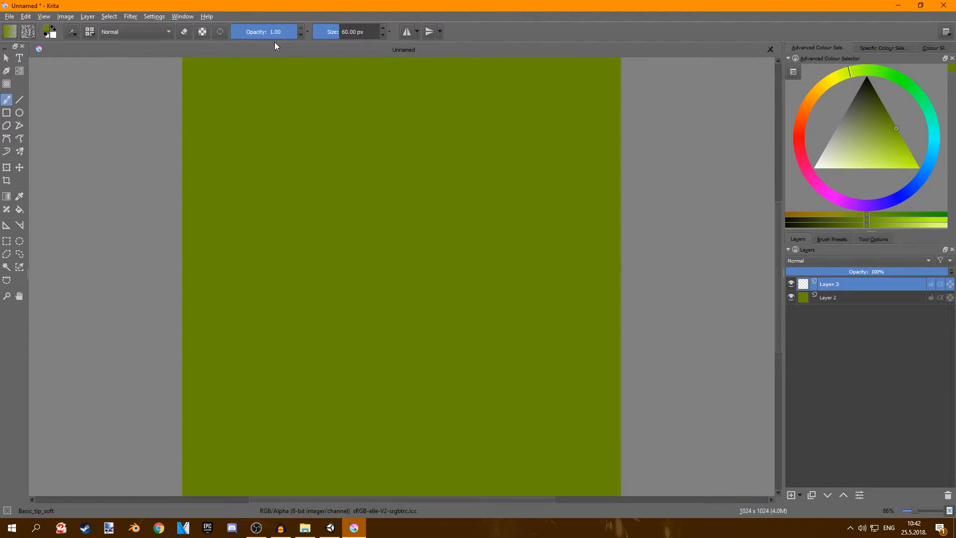
Dab darker and lighter greens over Layer 3 with a large soft brush at about 0.30 opacity
{"action": "left_click_drag", "start_coordinate": [293, 30], "coordinate": [250, 31]}
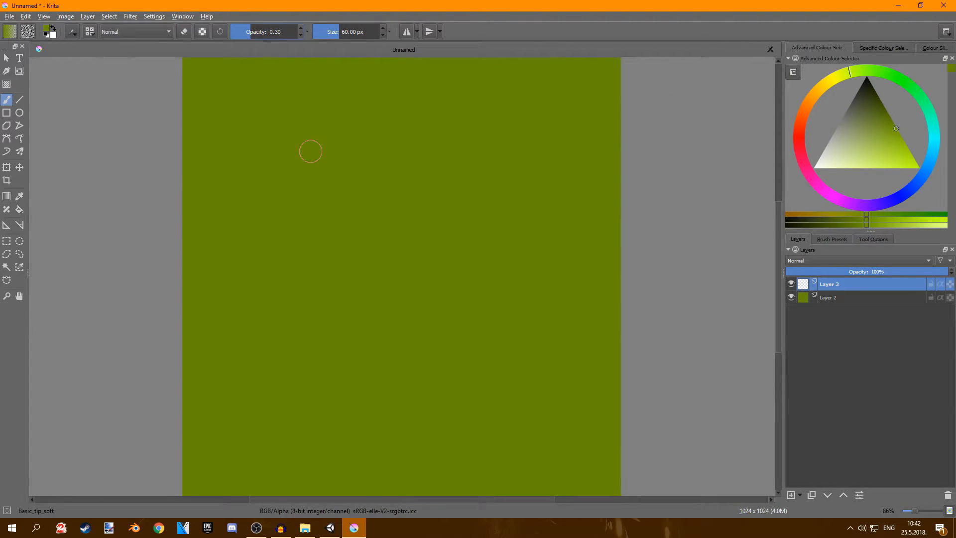
{"action": "mouse_move", "coordinate": [296, 230]}
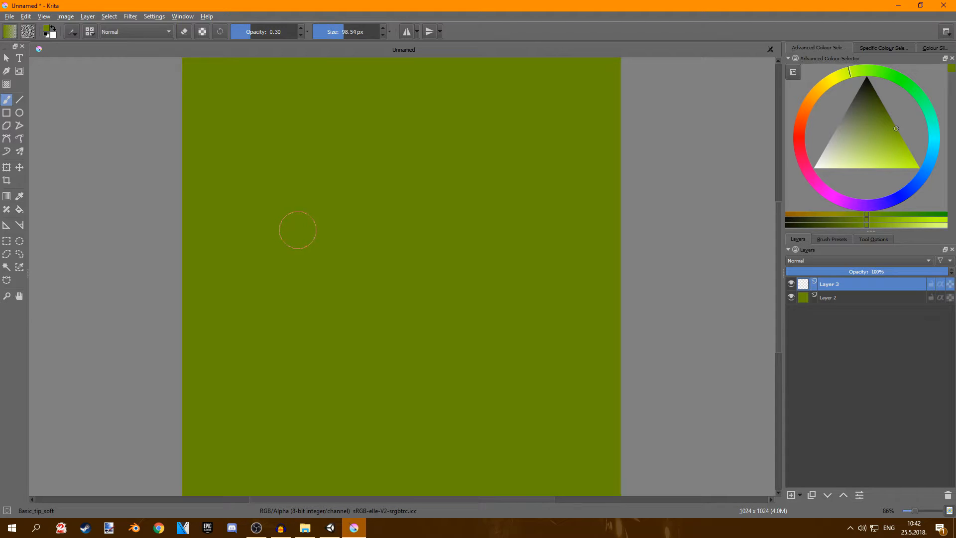
{"action": "type", "text": "749.58"}
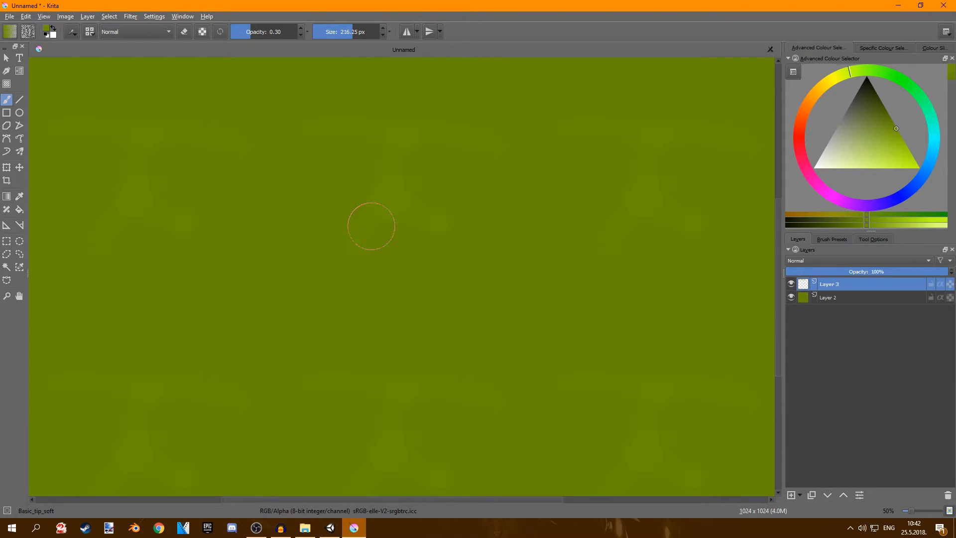
{"action": "mouse_move", "coordinate": [317, 222]}
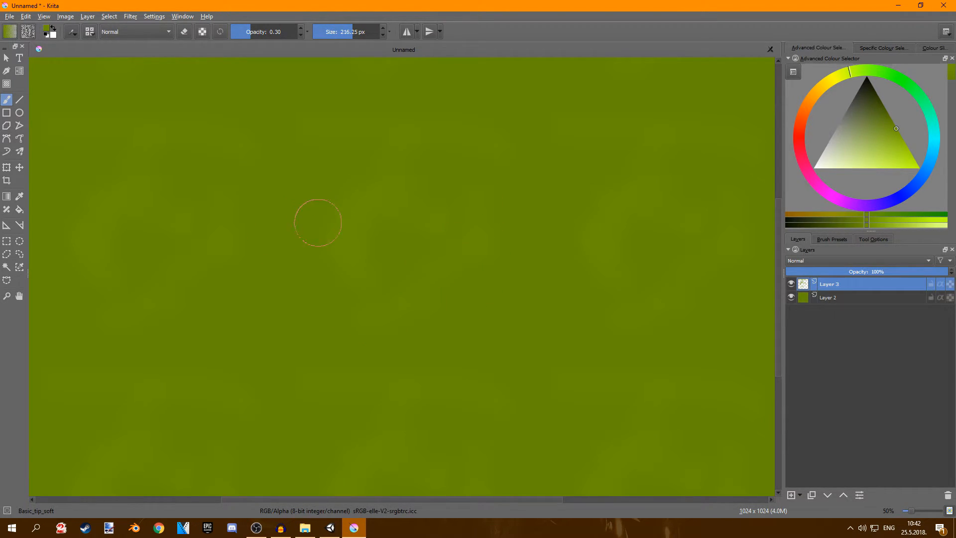
{"action": "mouse_move", "coordinate": [256, 215]}
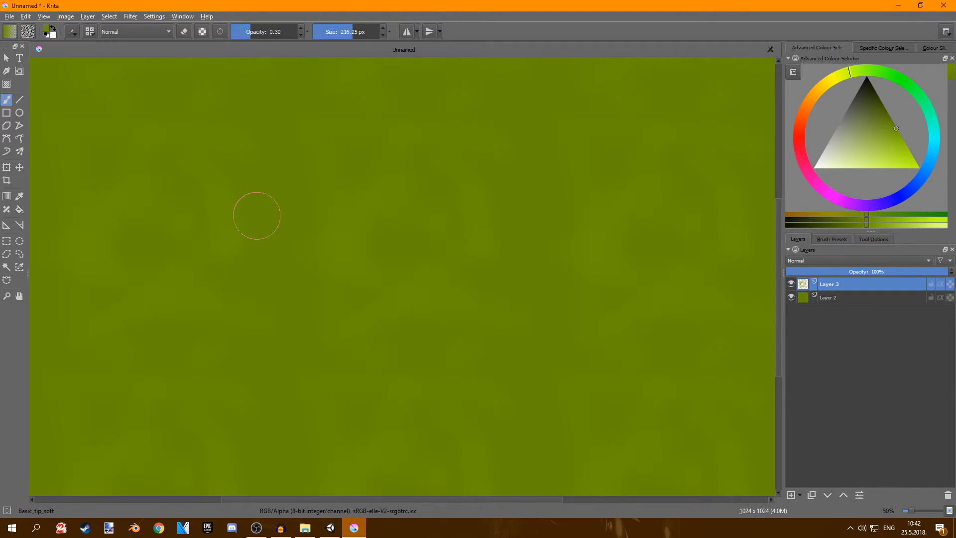
{"action": "mouse_move", "coordinate": [573, 339]}
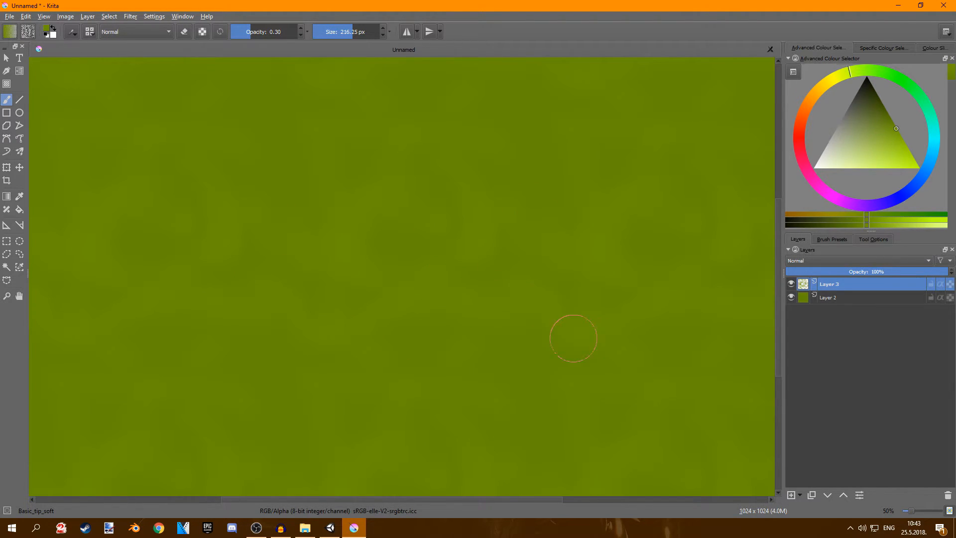
{"action": "scroll", "scroll_direction": "down", "scroll_amount": 3}
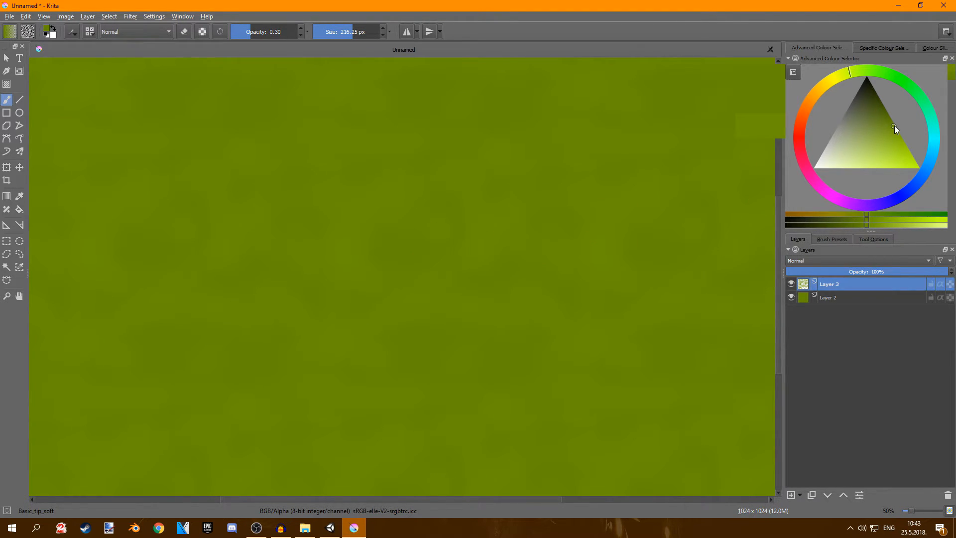
{"action": "left_click", "coordinate": [892, 121]}
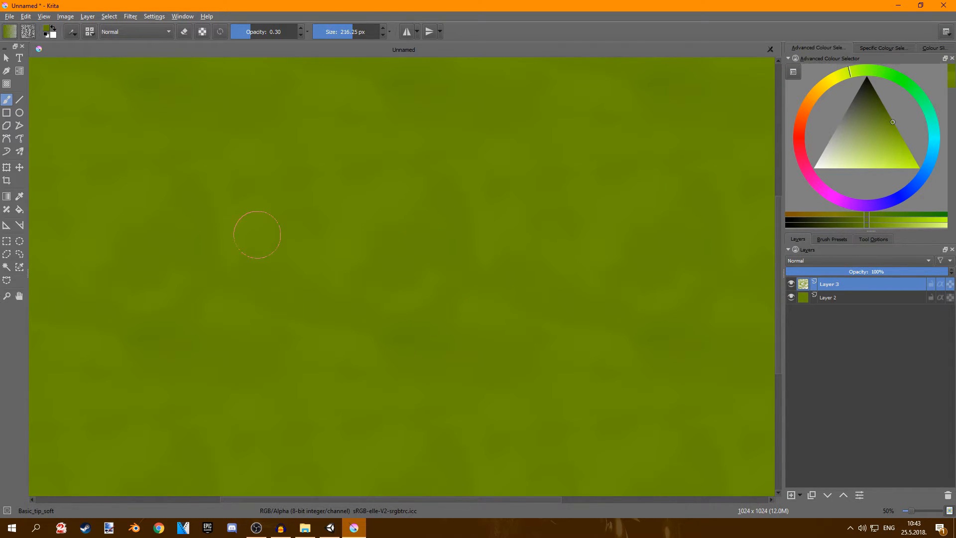
{"action": "mouse_move", "coordinate": [356, 185]}
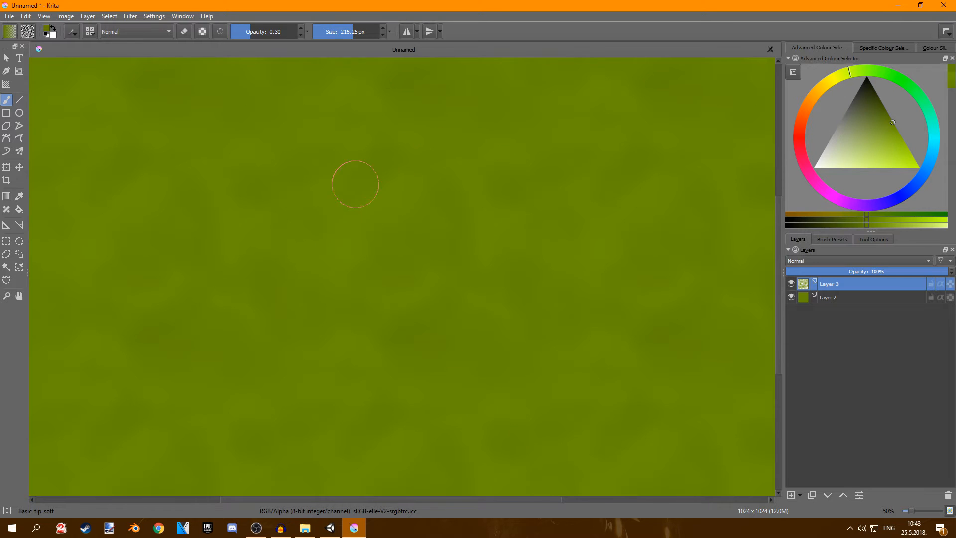
{"action": "scroll", "scroll_direction": "down", "scroll_amount": 3}
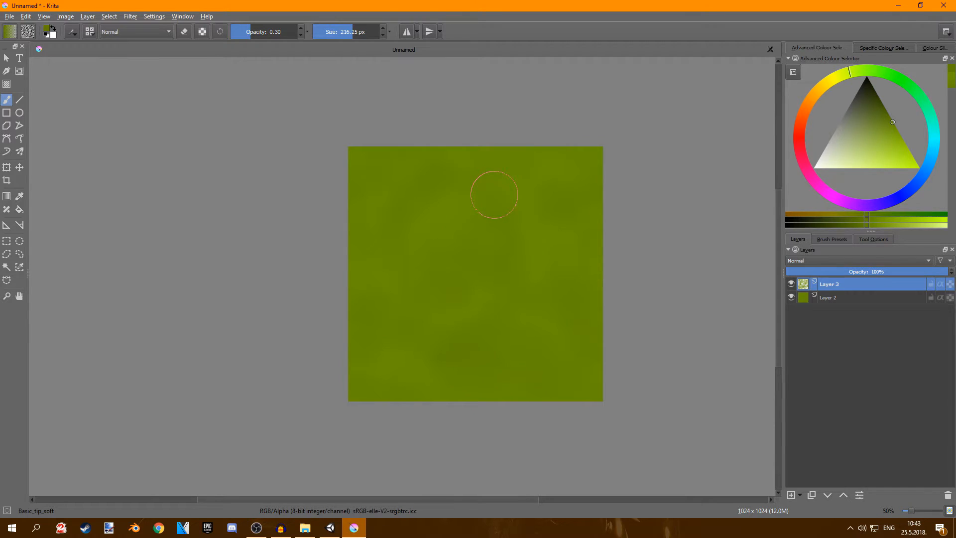
{"action": "mouse_move", "coordinate": [437, 171]}
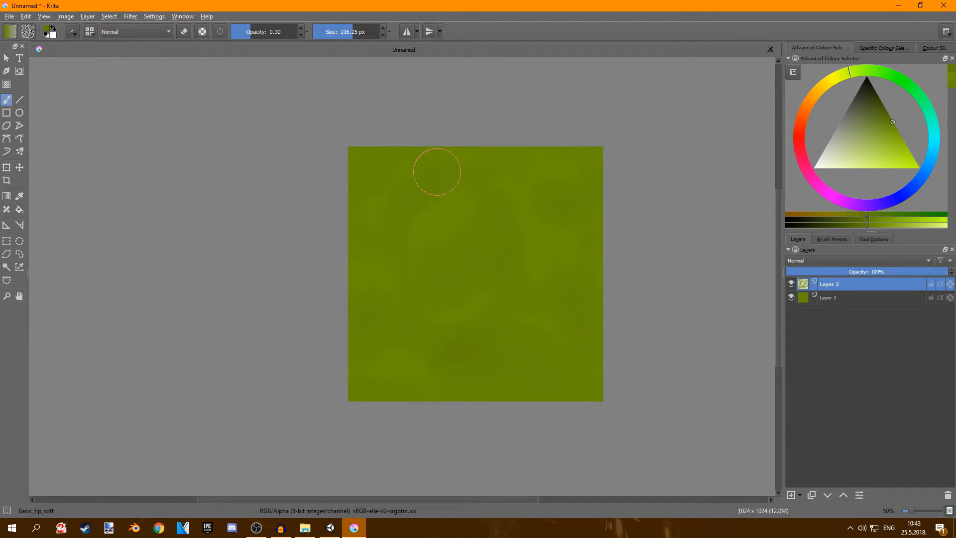
{"action": "mouse_move", "coordinate": [427, 207]}
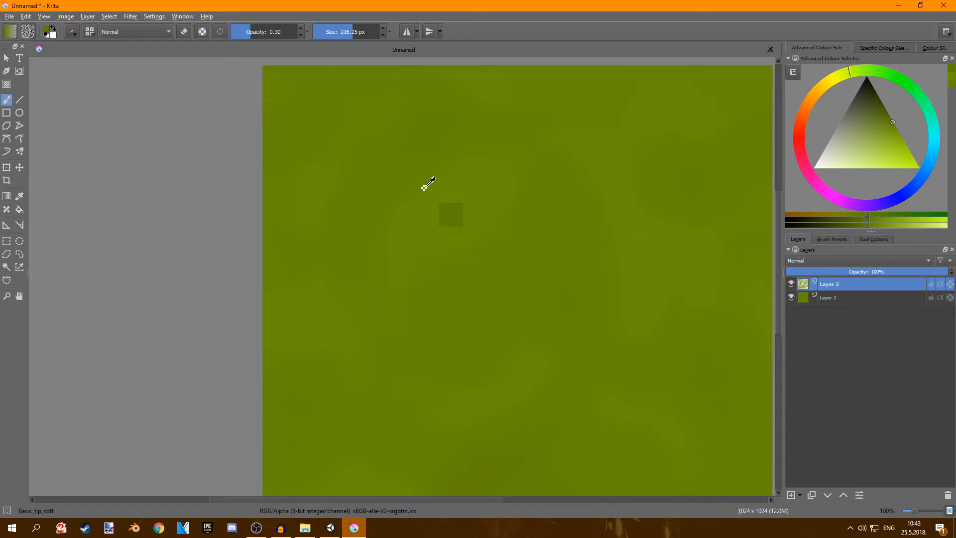
{"action": "mouse_move", "coordinate": [387, 186]}
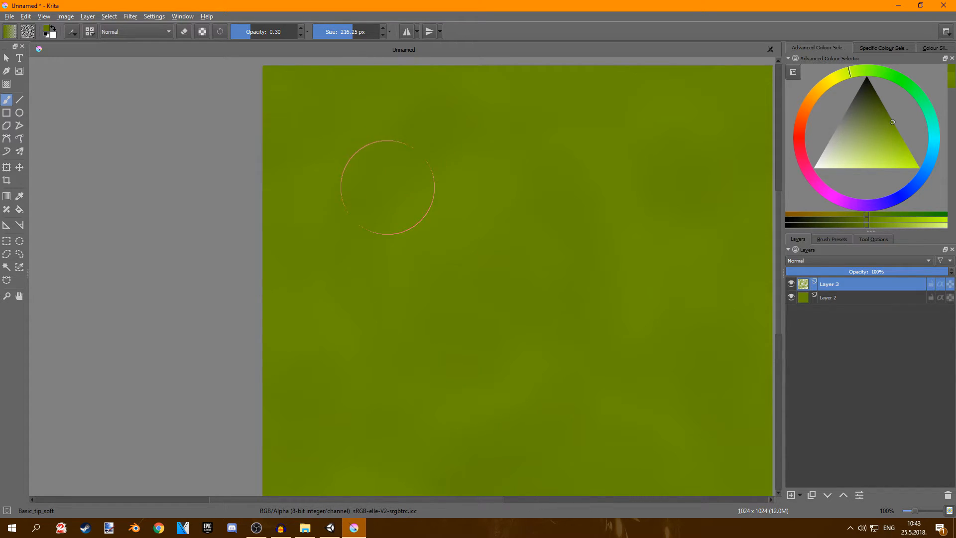
{"action": "mouse_move", "coordinate": [439, 202]}
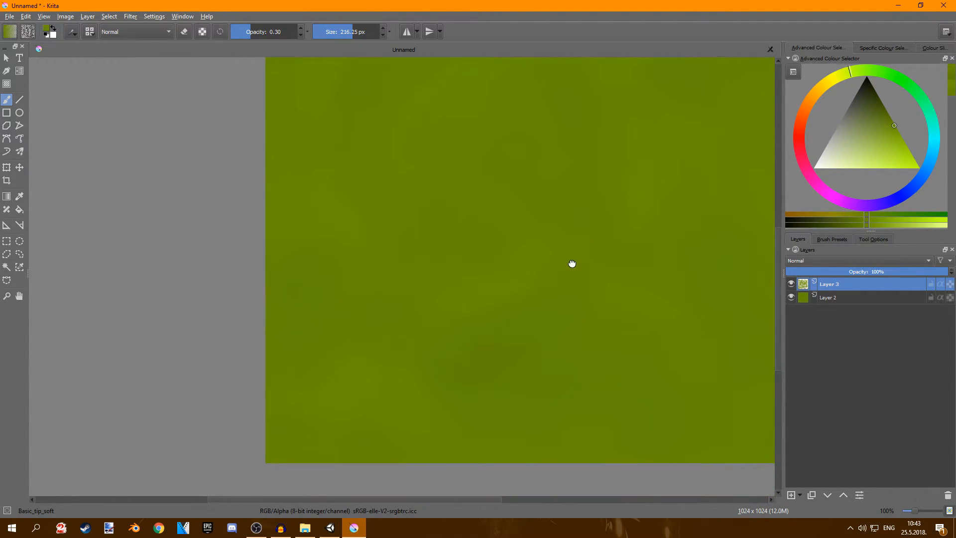
{"action": "mouse_move", "coordinate": [290, 263]}
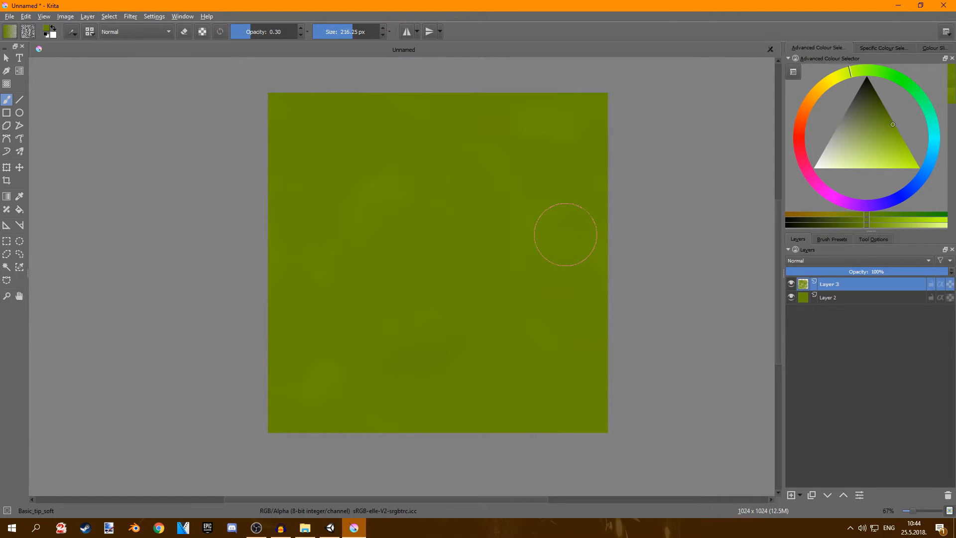
{"action": "mouse_move", "coordinate": [628, 368]}
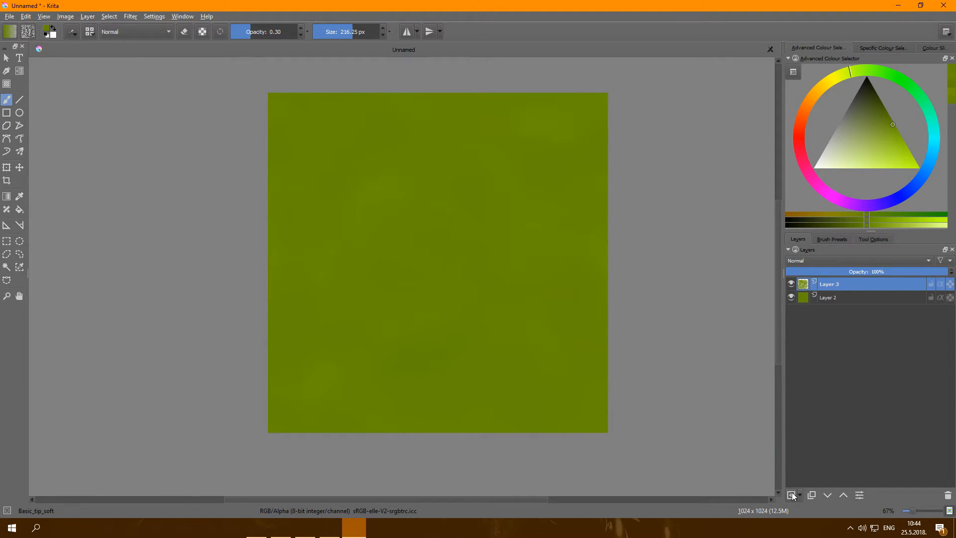
Add Layer 4 and pick a small hard brush, then the Splatter_thin preset for grey rock specks
{"action": "left_click", "coordinate": [792, 495]}
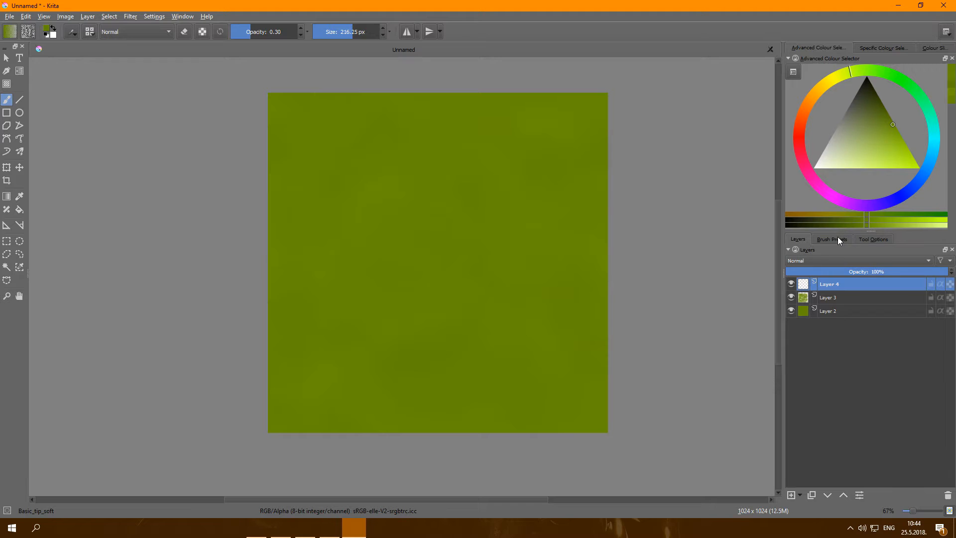
{"action": "left_click", "coordinate": [831, 238]}
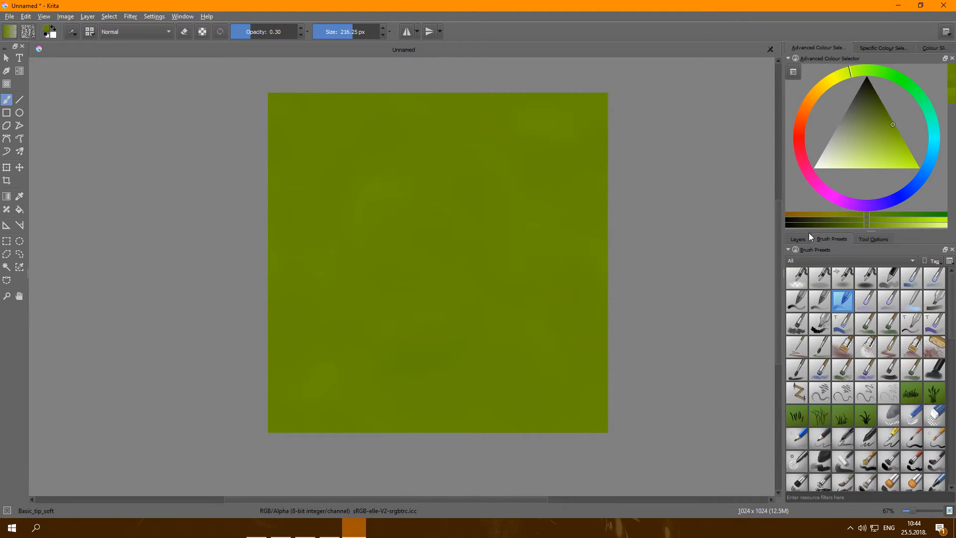
{"action": "left_click", "coordinate": [797, 301]}
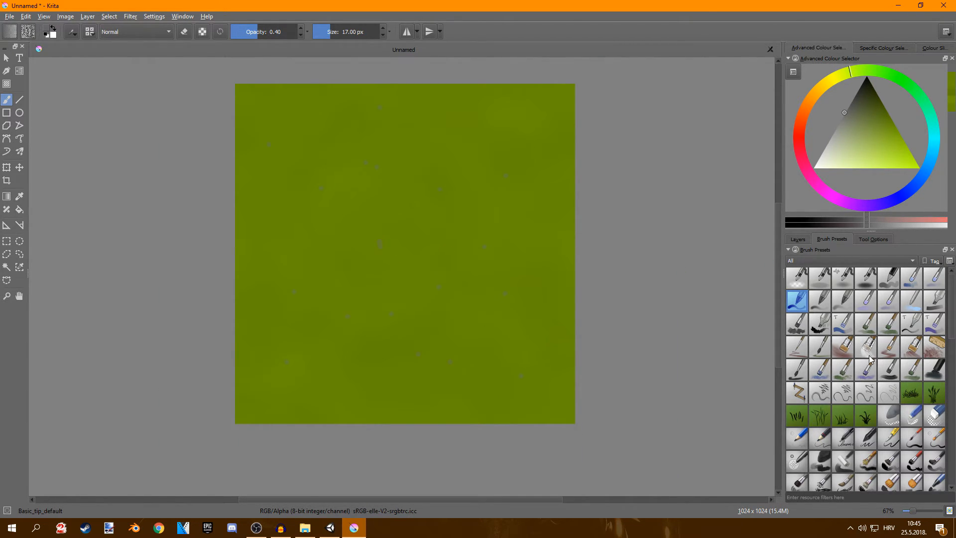
{"action": "scroll", "scroll_direction": "down", "scroll_amount": 3}
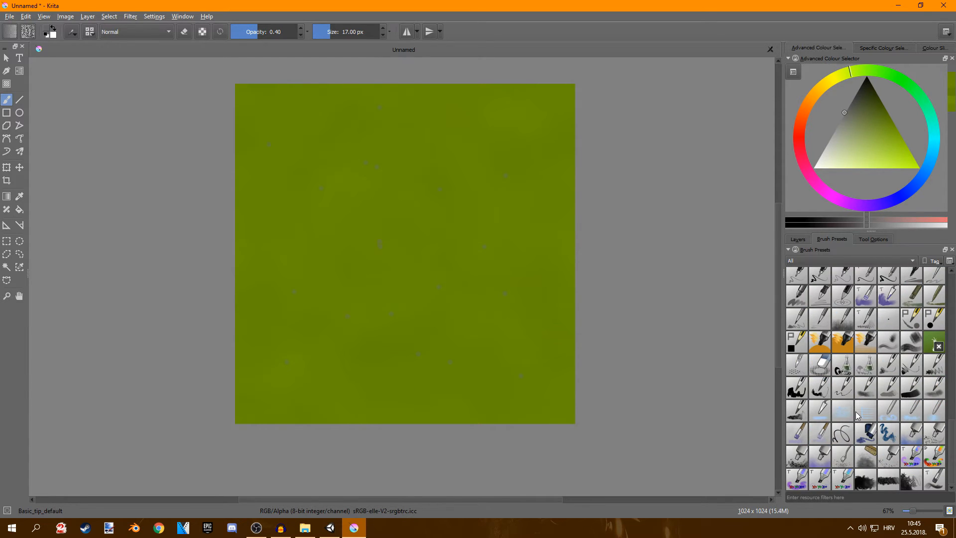
{"action": "mouse_move", "coordinate": [841, 468]}
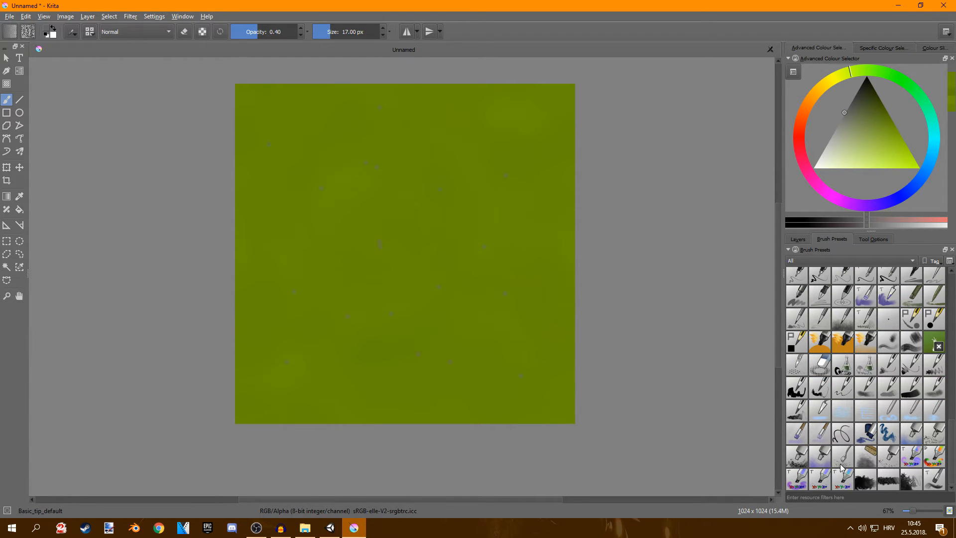
{"action": "left_click", "coordinate": [842, 455]}
{"action": "type", "text": "grass_hp_te"}
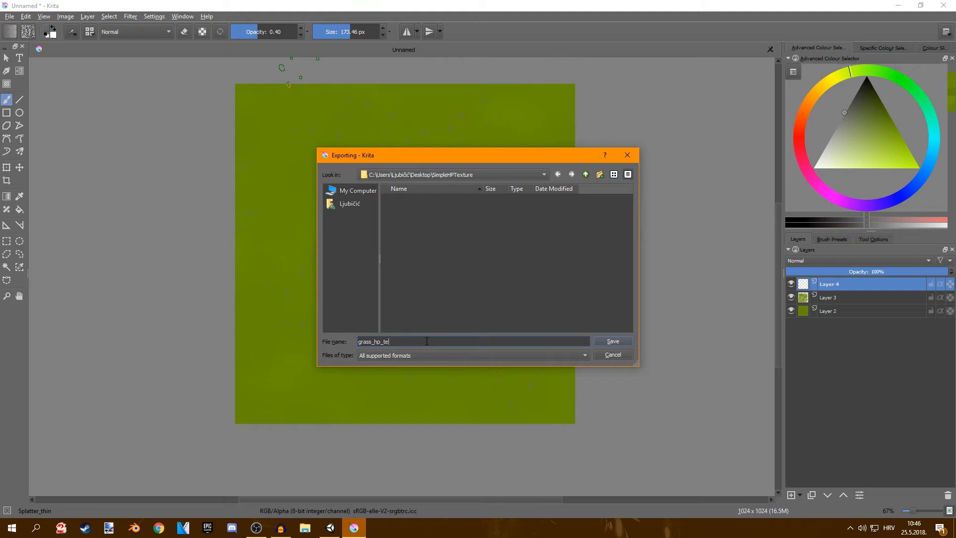
Save the texture as PNG with 'Store alpha channel' kept on
{"action": "left_click", "coordinate": [472, 355]}
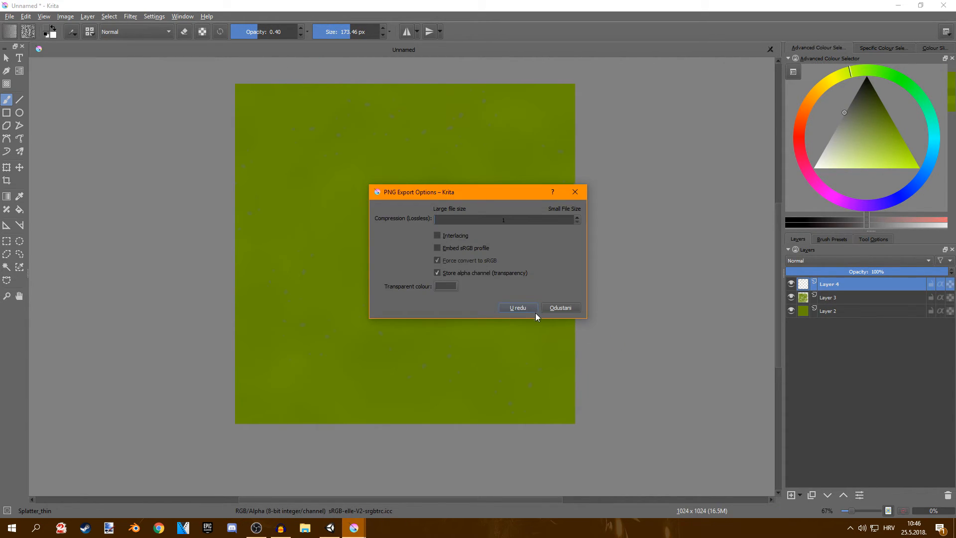
{"action": "left_click", "coordinate": [517, 308]}
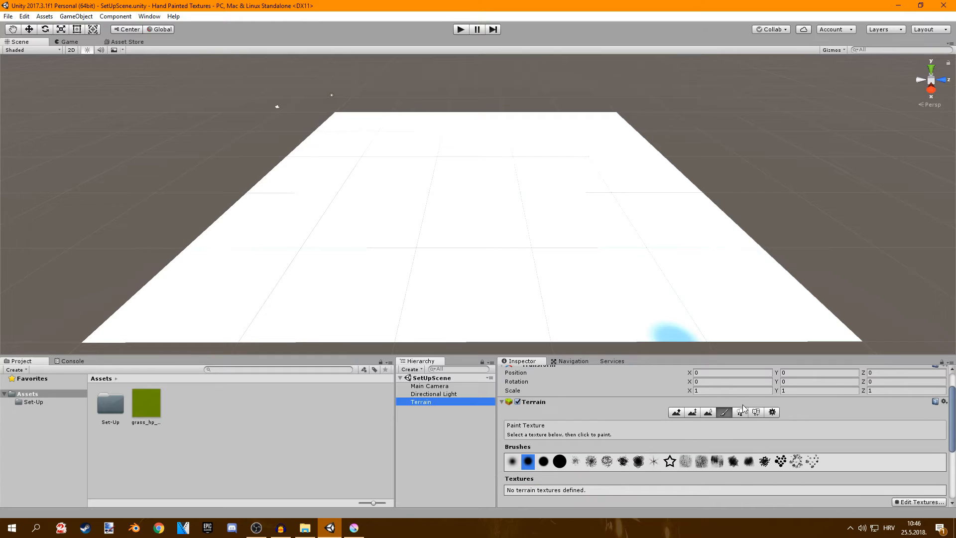
Add the grass image as the terrain's first Albedo texture
{"action": "left_click", "coordinate": [922, 501]}
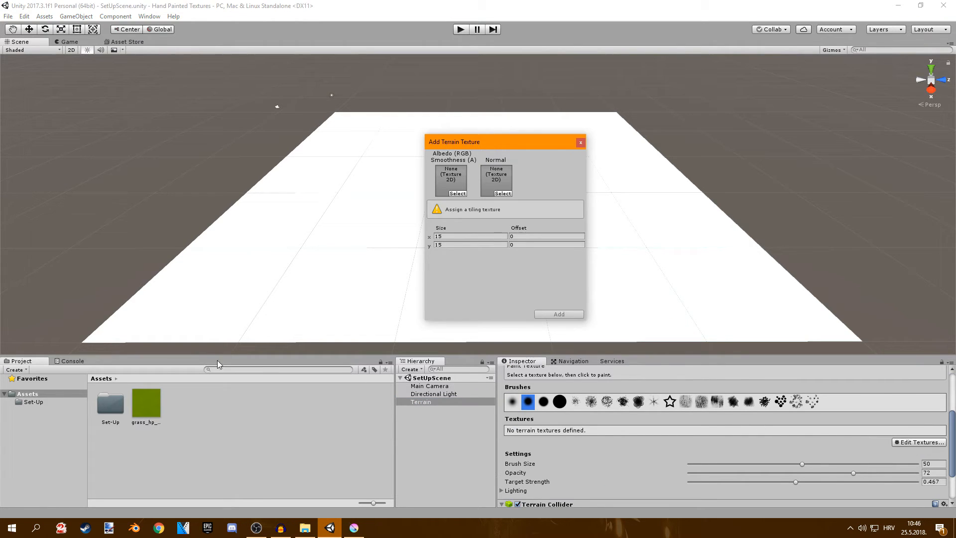
{"action": "left_click", "coordinate": [451, 180]}
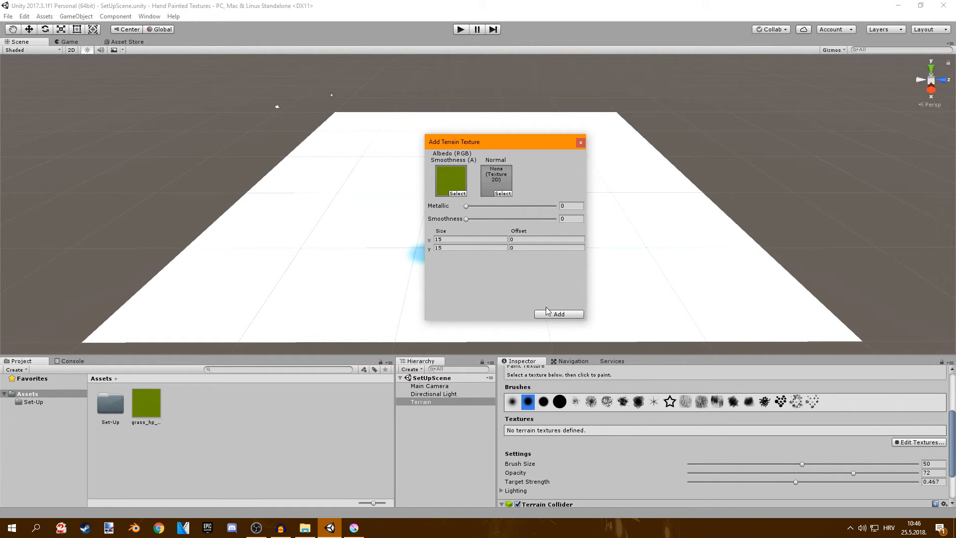
{"action": "left_click", "coordinate": [558, 314]}
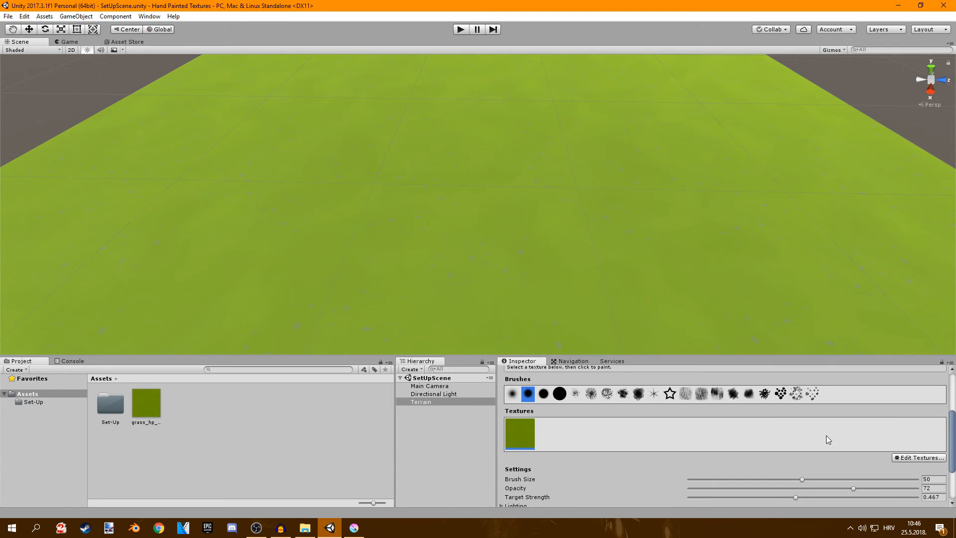
Reduce the grass texture's tiling Size x/y from 15 to 5 and apply
{"action": "left_click", "coordinate": [918, 457]}
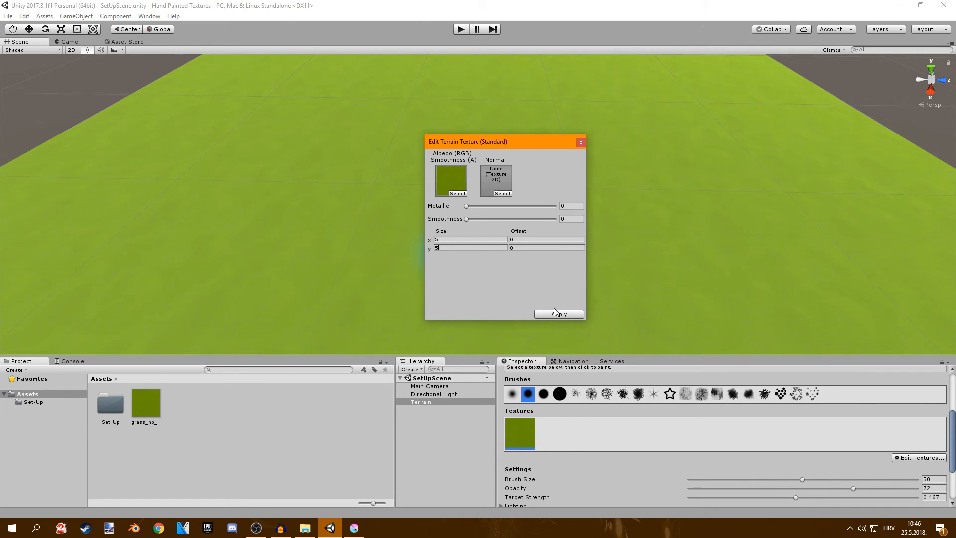
{"action": "left_click", "coordinate": [556, 314]}
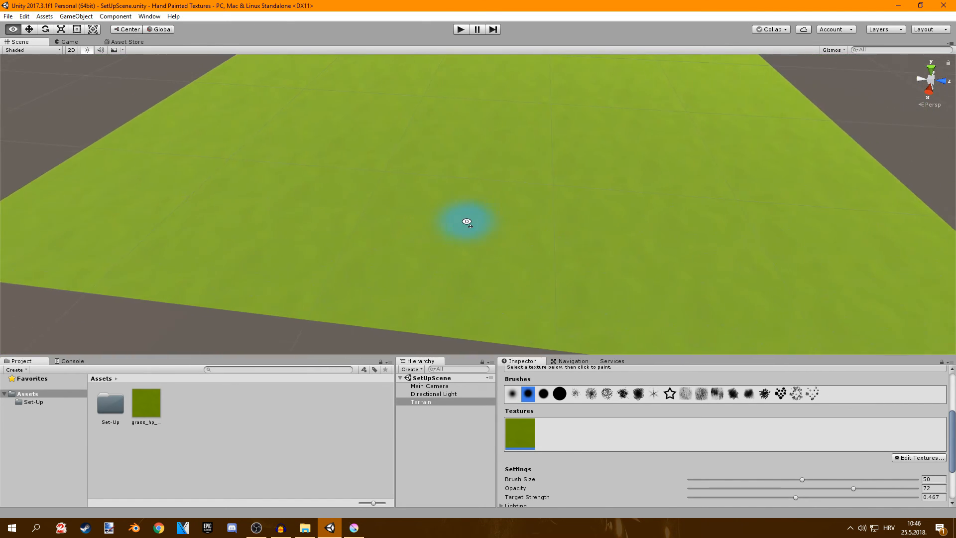
{"action": "left_click", "coordinate": [430, 385]}
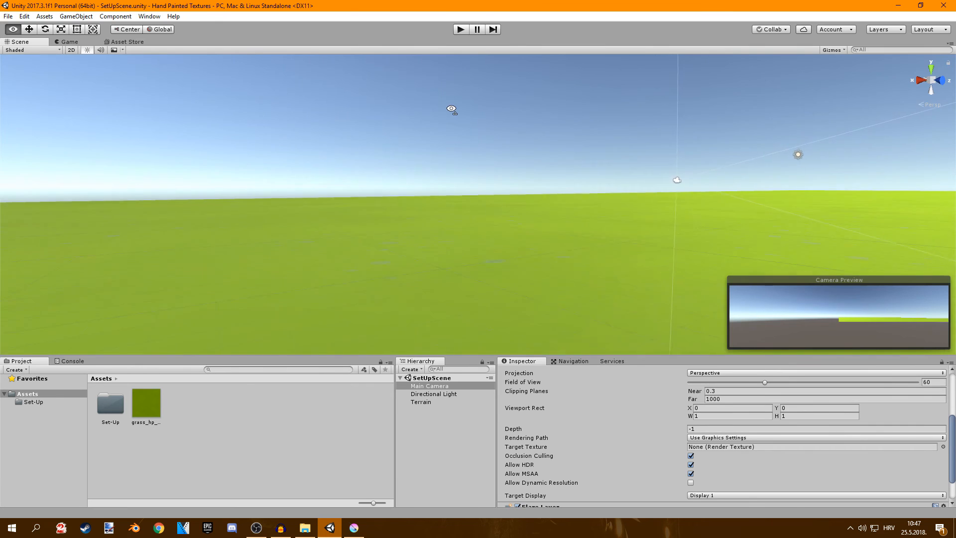
{"action": "left_click_drag", "start_coordinate": [451, 109], "coordinate": [543, 164]}
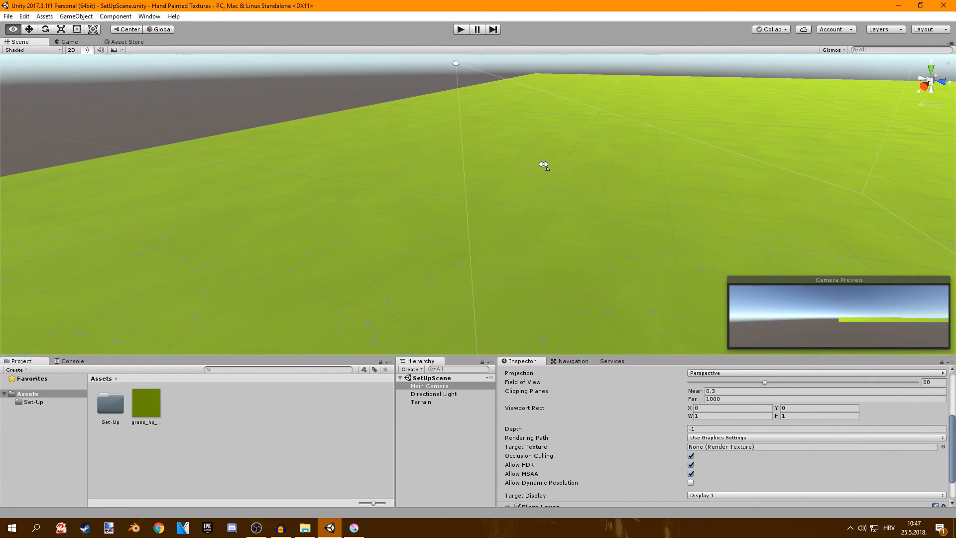